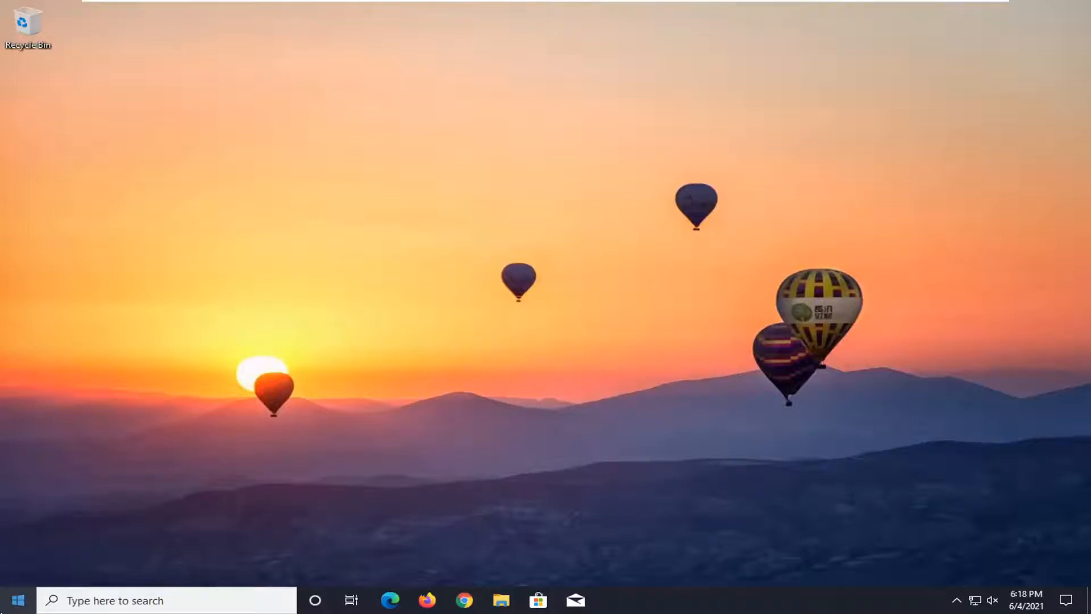
# Search the Start menu for 'device manager' and launch Device Manager.
pyautogui.click(16, 600)
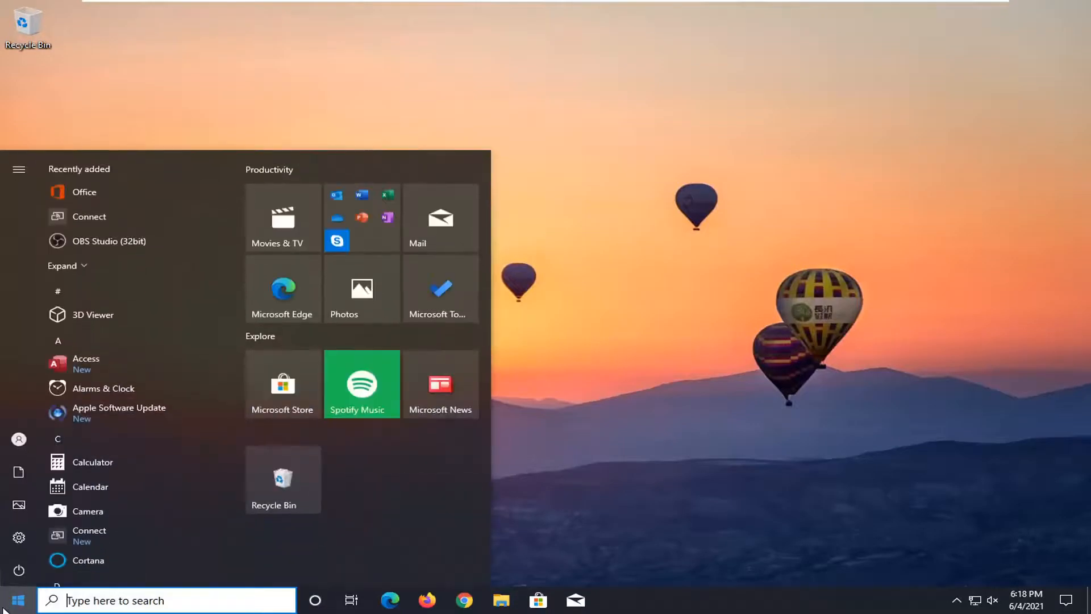
pyautogui.write('device manager')
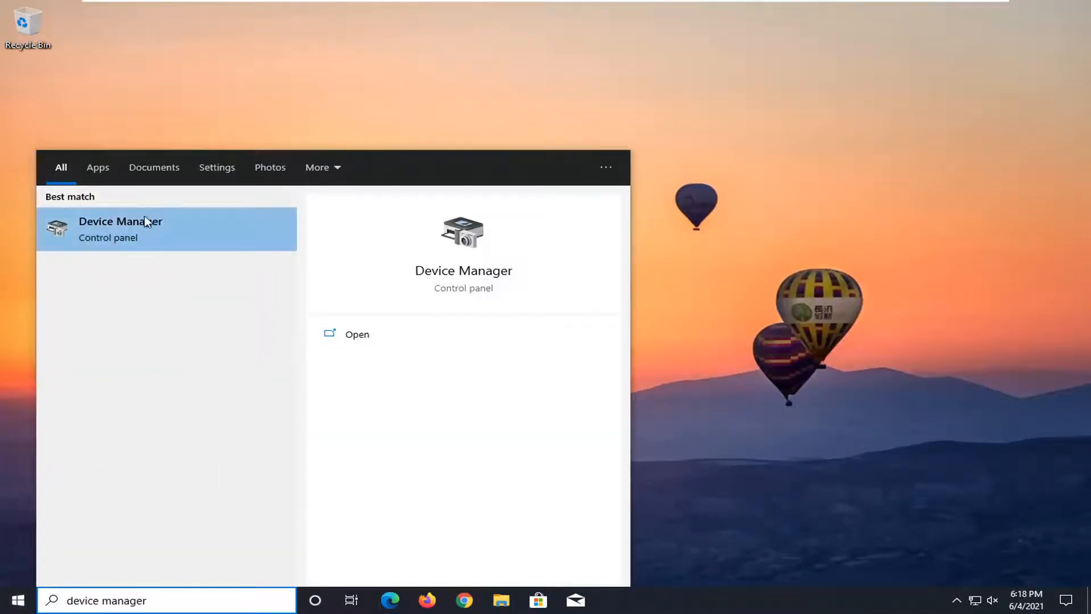
pyautogui.click(120, 229)
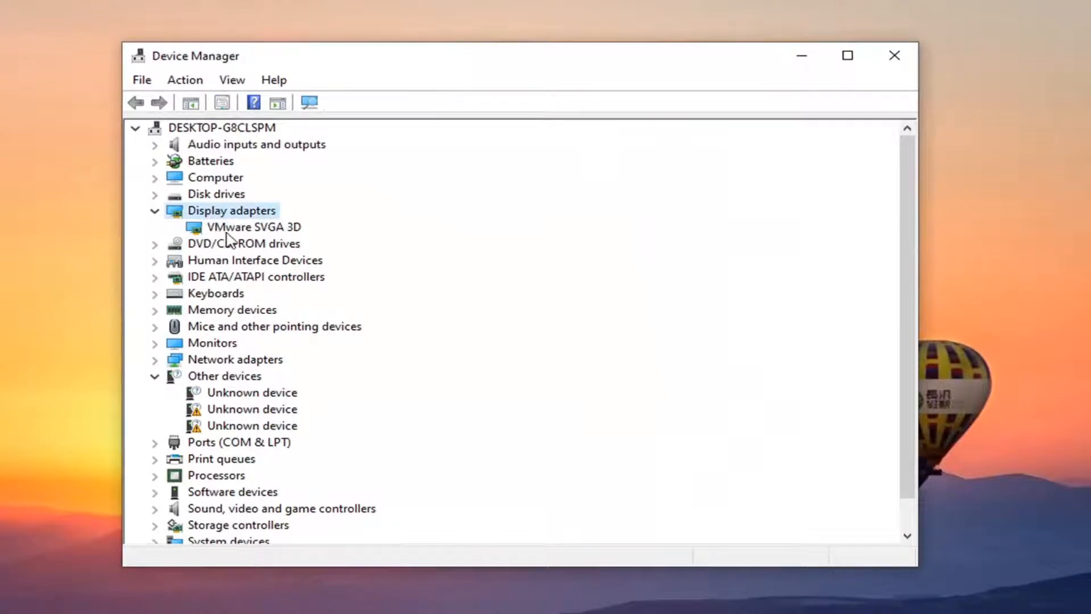
# Open the context menu for the VMware SVGA 3D display adapter.
pyautogui.click(253, 227)
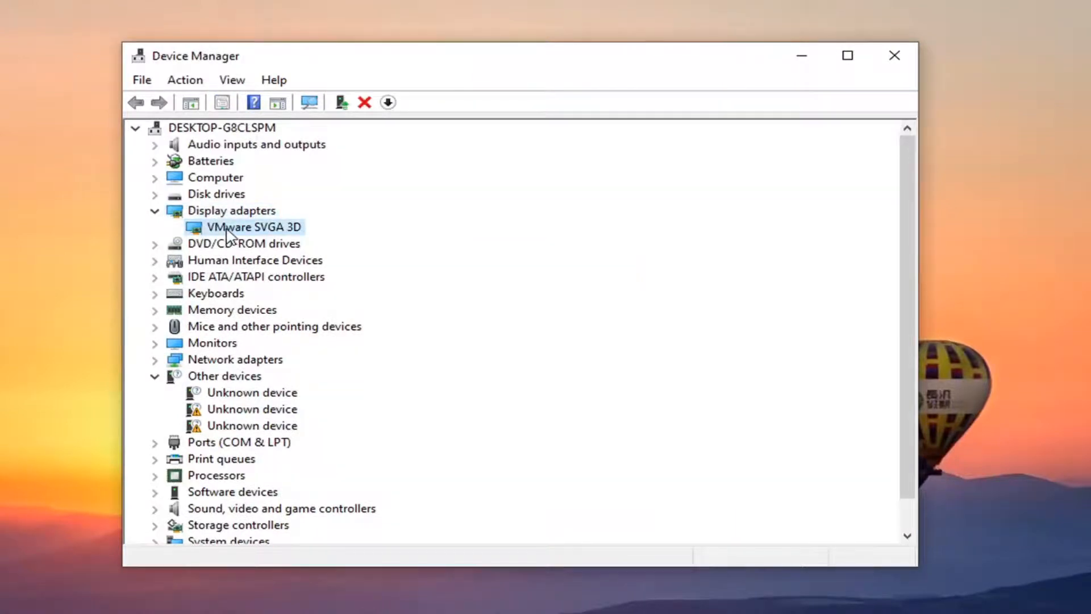
pyautogui.rightClick(254, 226)
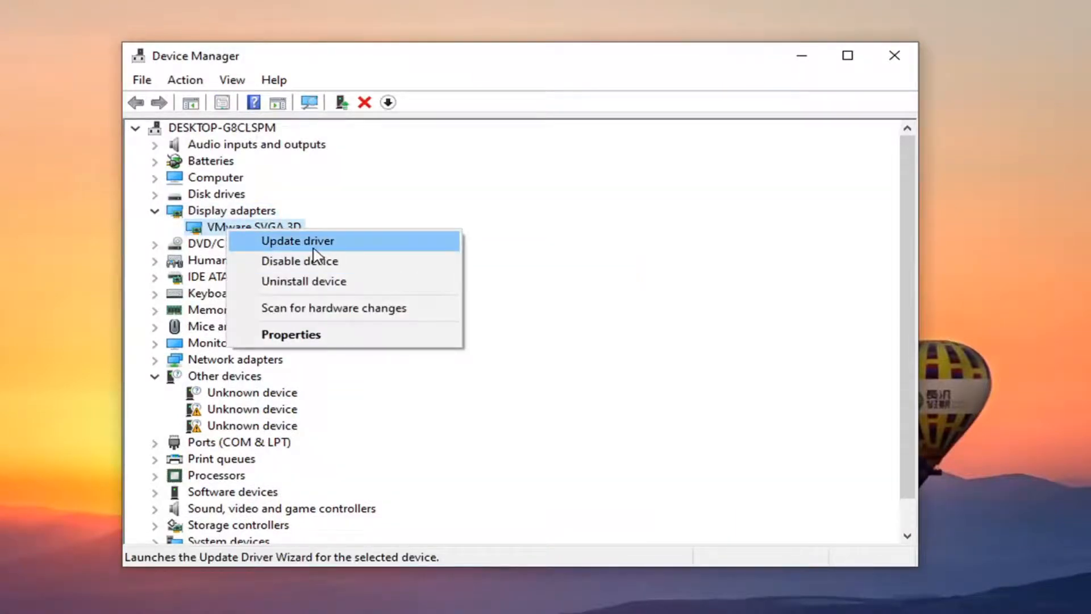
# Reinstall the VMware SVGA 3D driver from the drivers already on this computer.
pyautogui.click(297, 241)
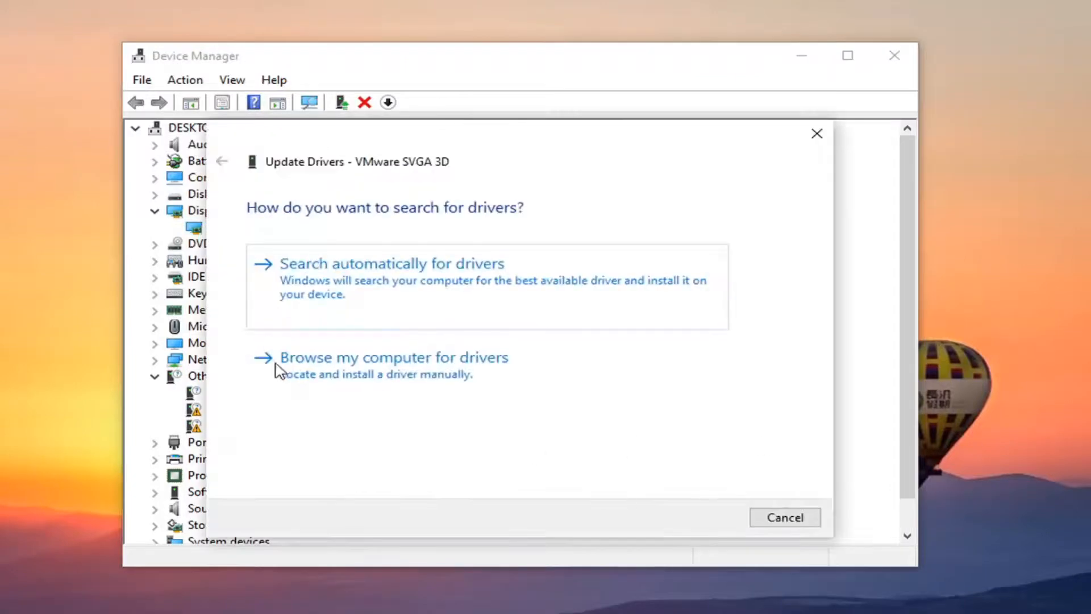
pyautogui.click(392, 357)
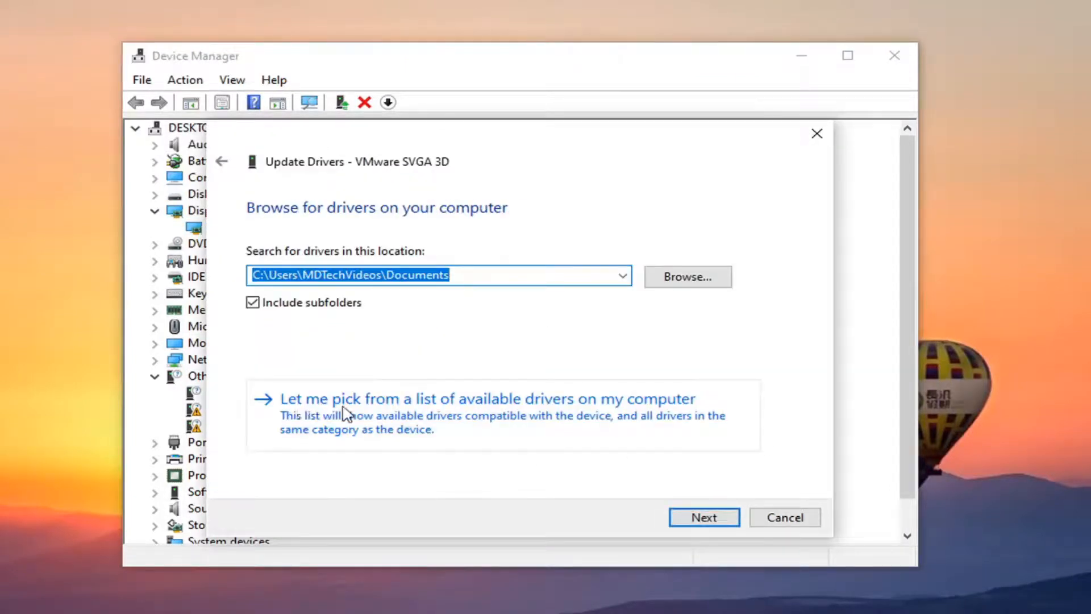
pyautogui.click(486, 399)
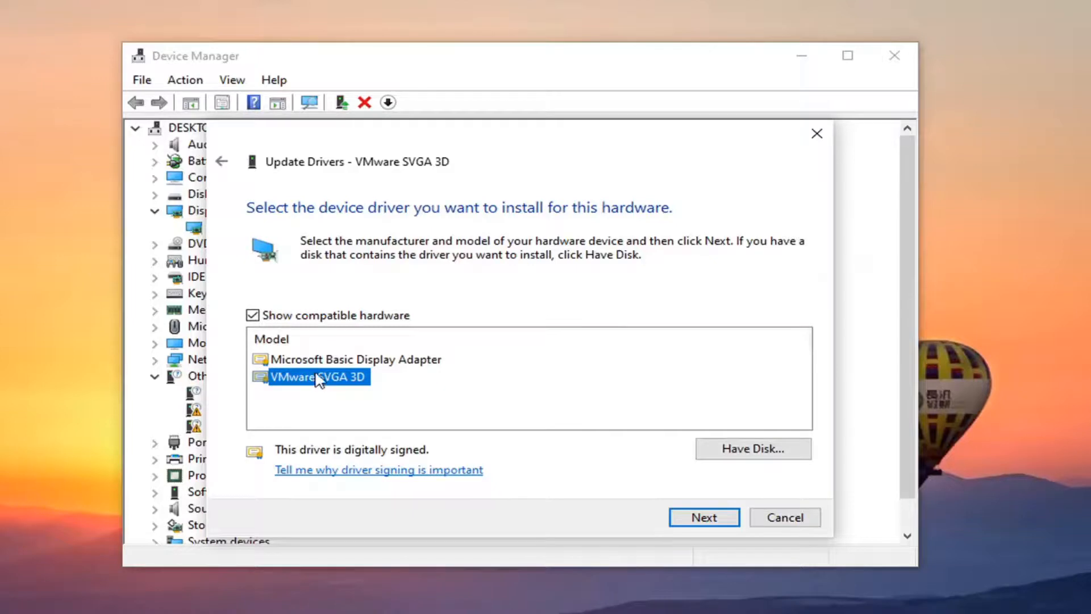
pyautogui.moveTo(327, 366)
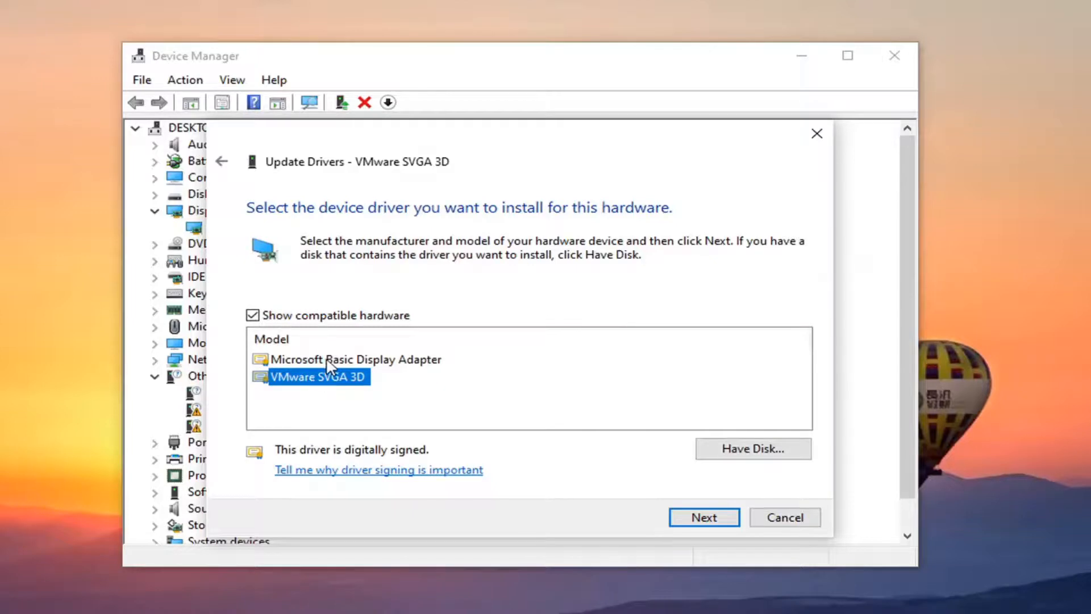
pyautogui.moveTo(505, 409)
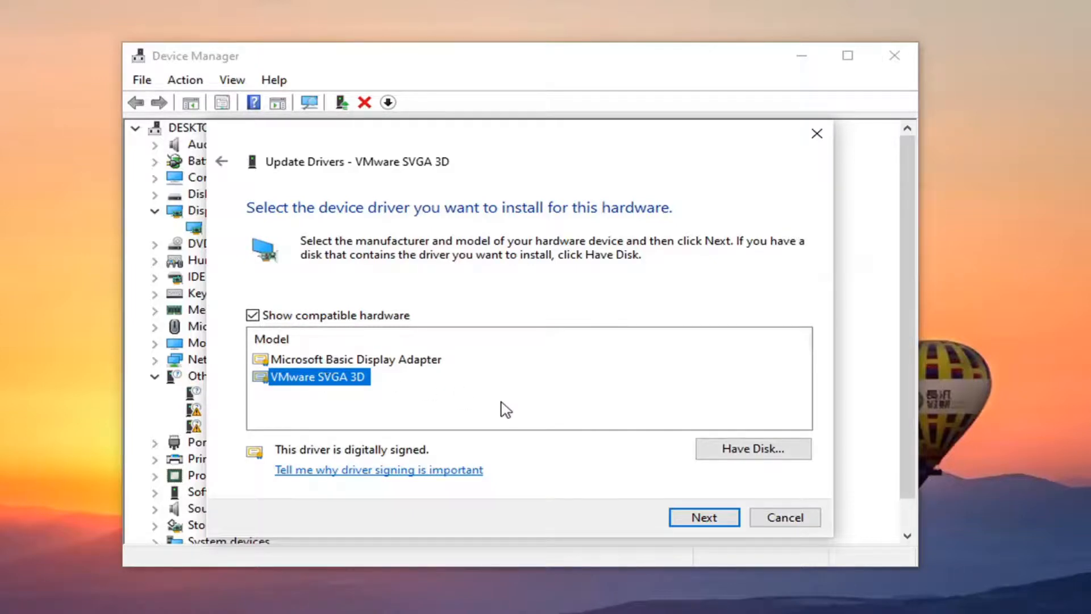
pyautogui.click(703, 517)
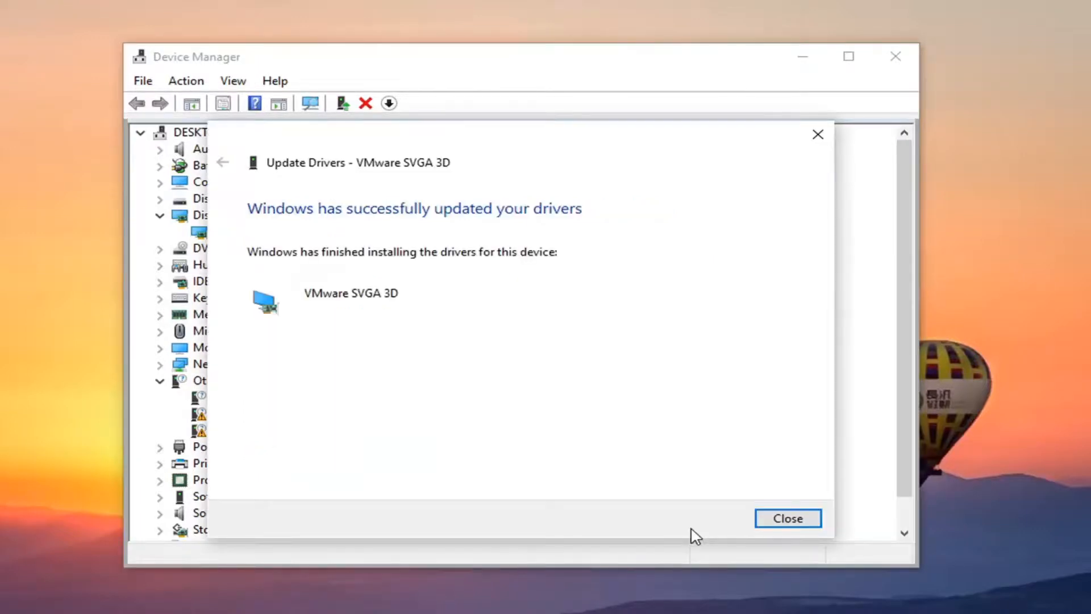
pyautogui.moveTo(548, 227)
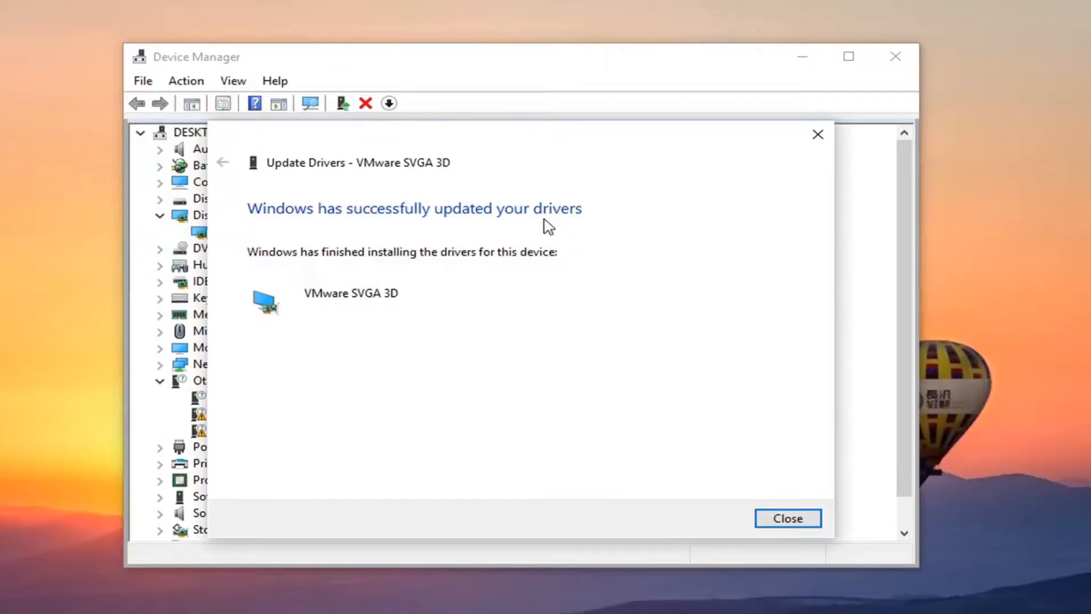
# Dismiss the Update Drivers success message and close the Device Manager window.
pyautogui.click(786, 517)
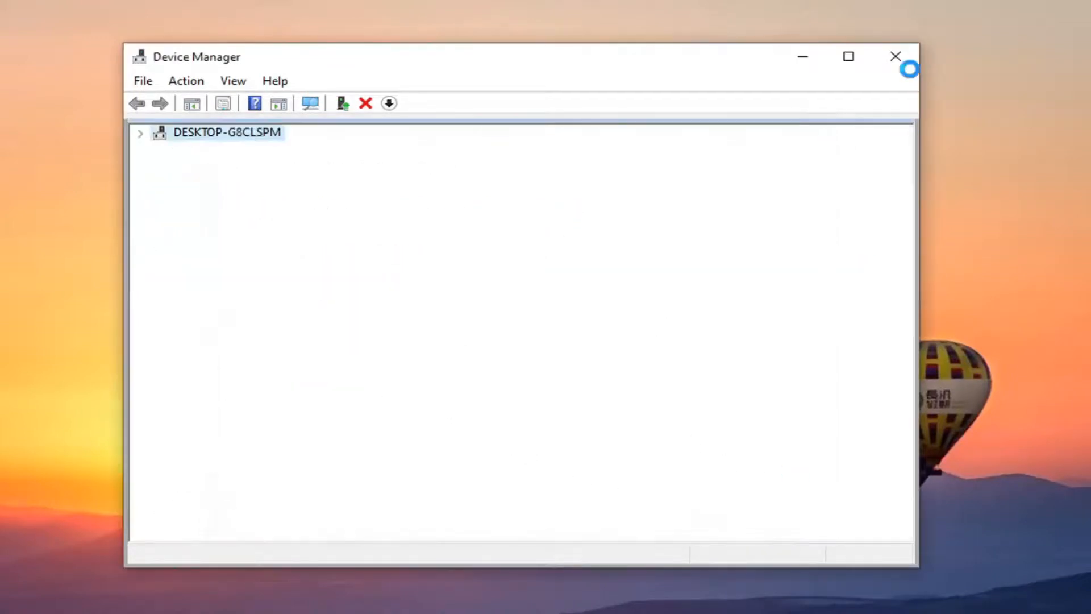
pyautogui.click(895, 56)
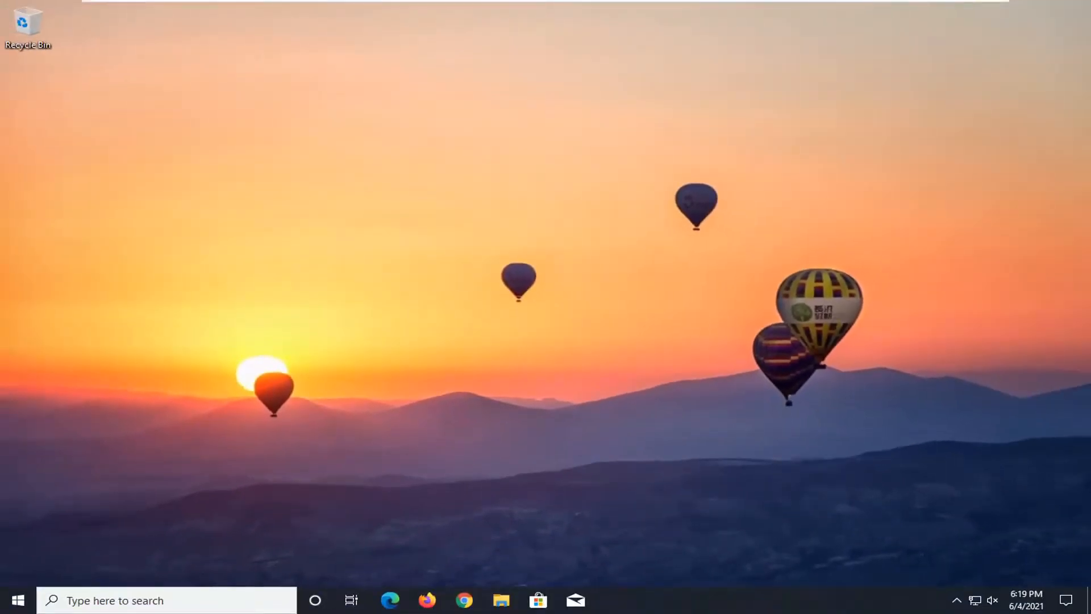